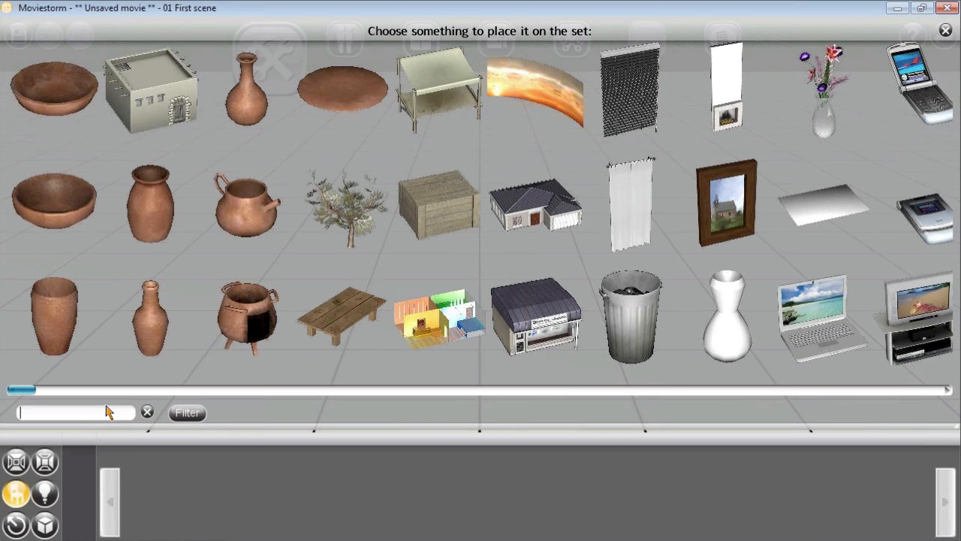
Filter the set library to 'industrial' and place a wall panel, then a second copy beside it
text(industrial)
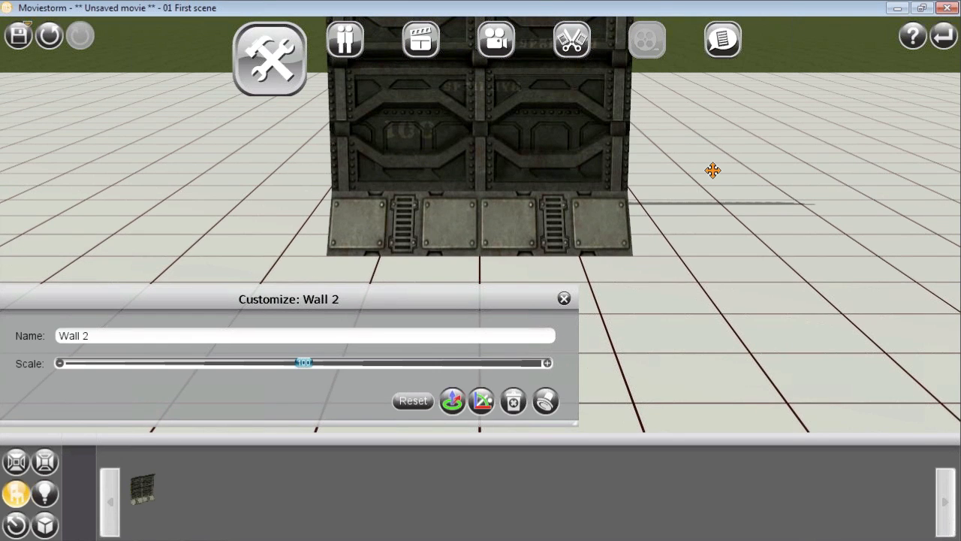
click(565, 297)
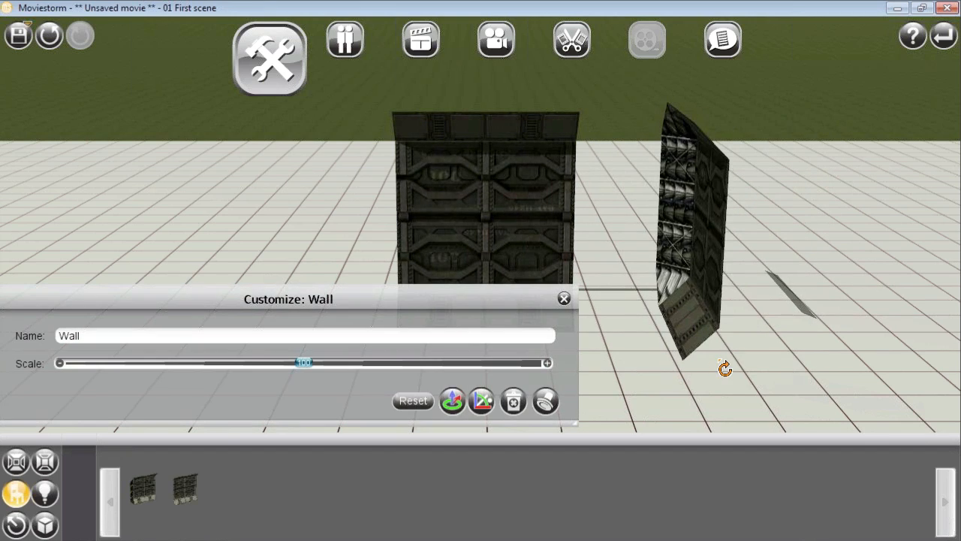
click(563, 299)
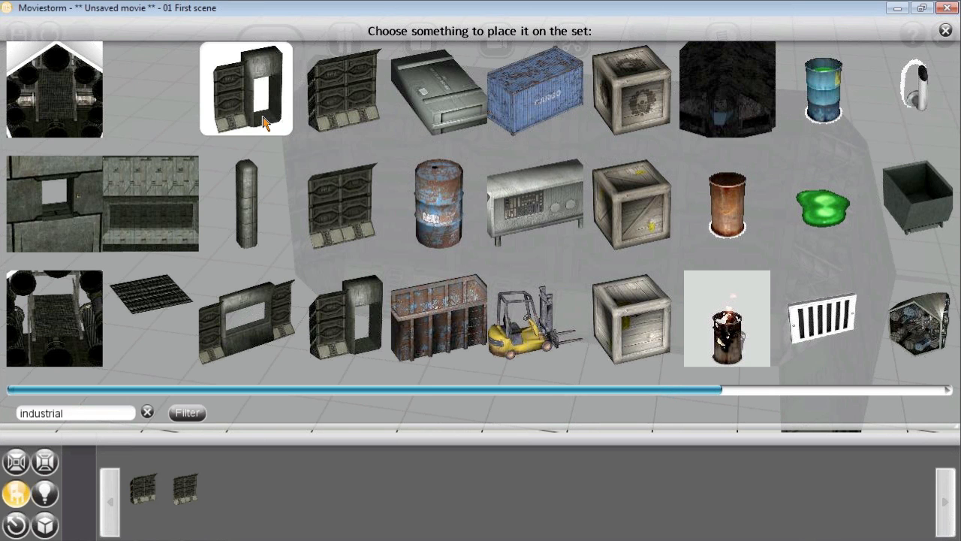
Add another industrial wall piece to the room and finish customising Lamp_Desk_01_On
click(246, 89)
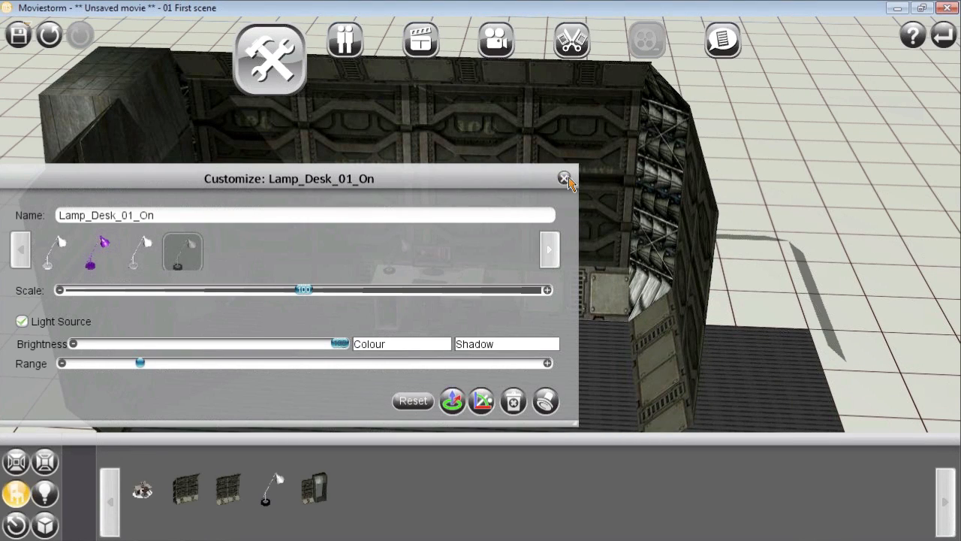
click(564, 178)
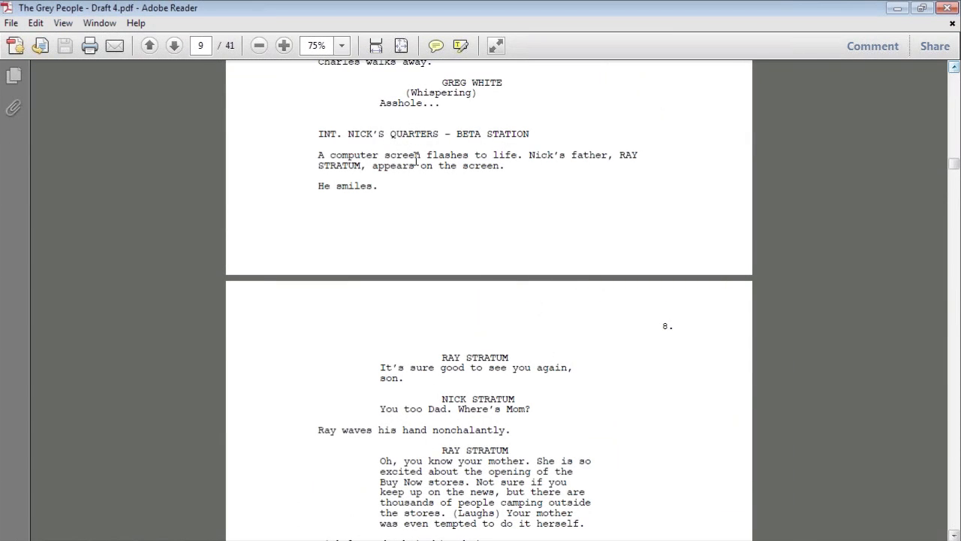
mouse_move(528, 157)
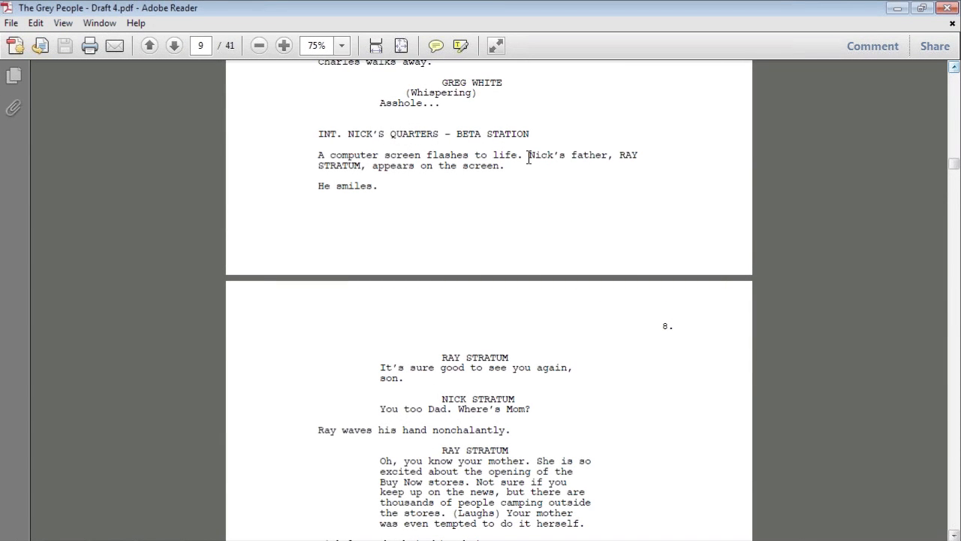
mouse_move(525, 163)
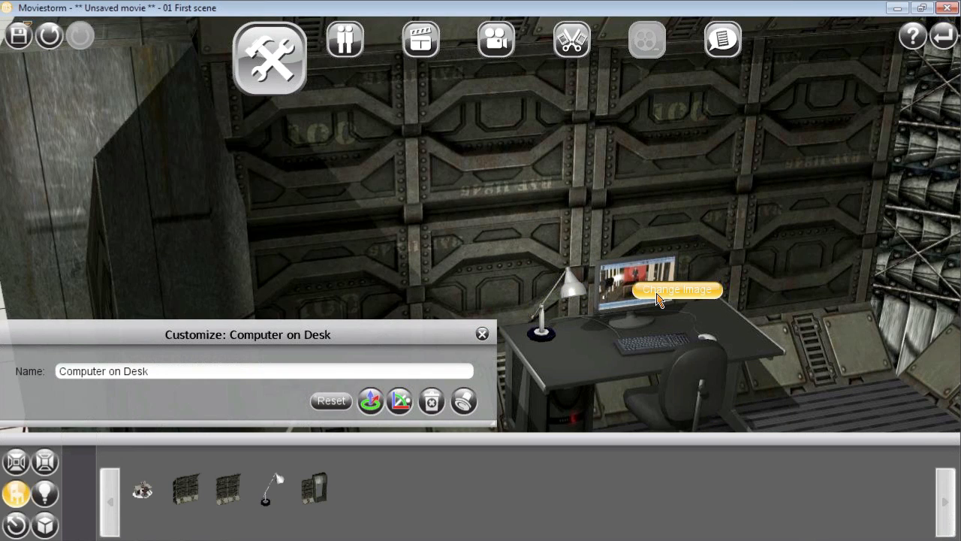
Set the Computer on Desk's screen image to the plain green picture and finish customising it
click(675, 290)
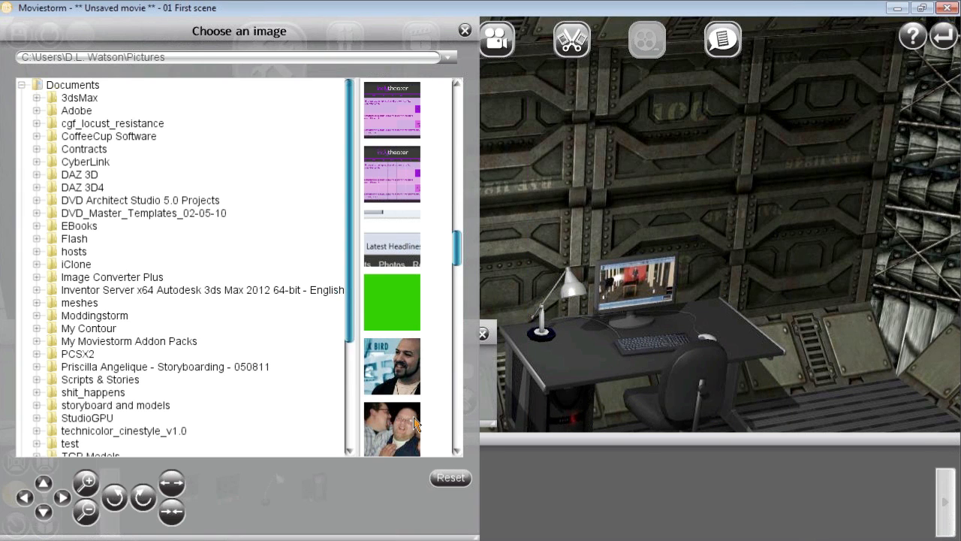
click(391, 302)
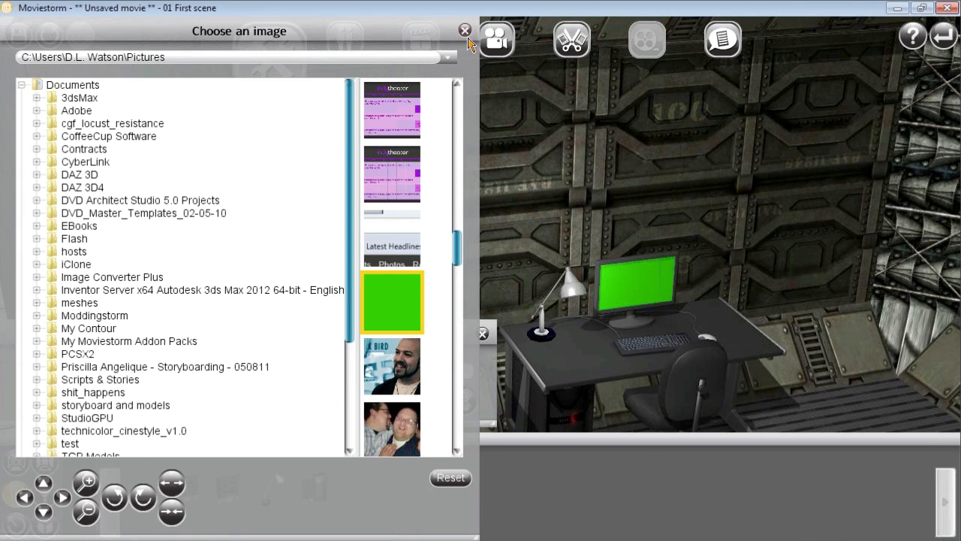
click(465, 30)
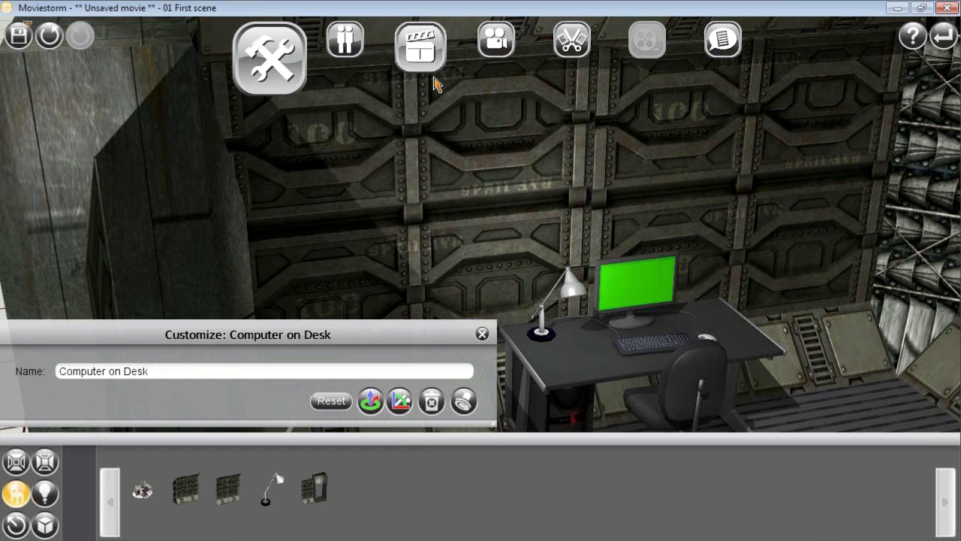
click(480, 333)
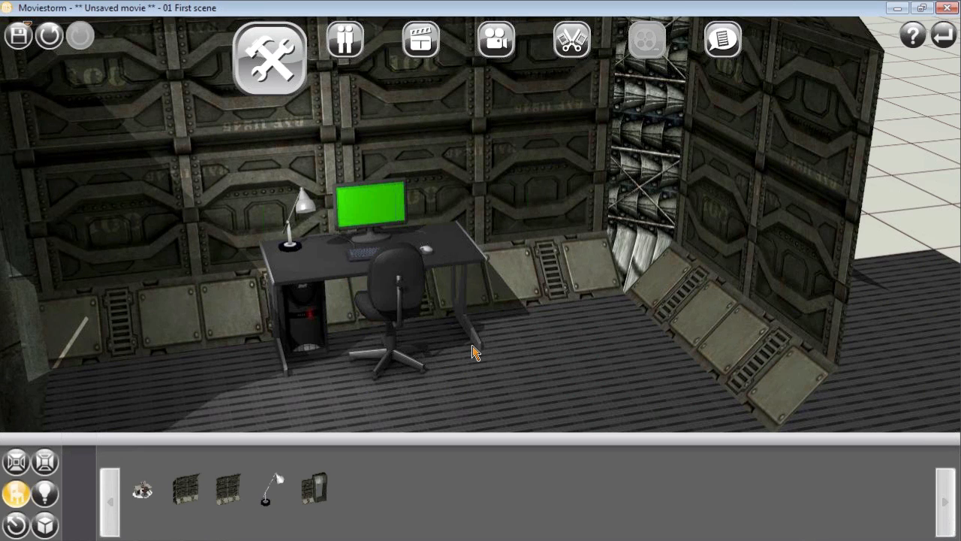
mouse_move(529, 357)
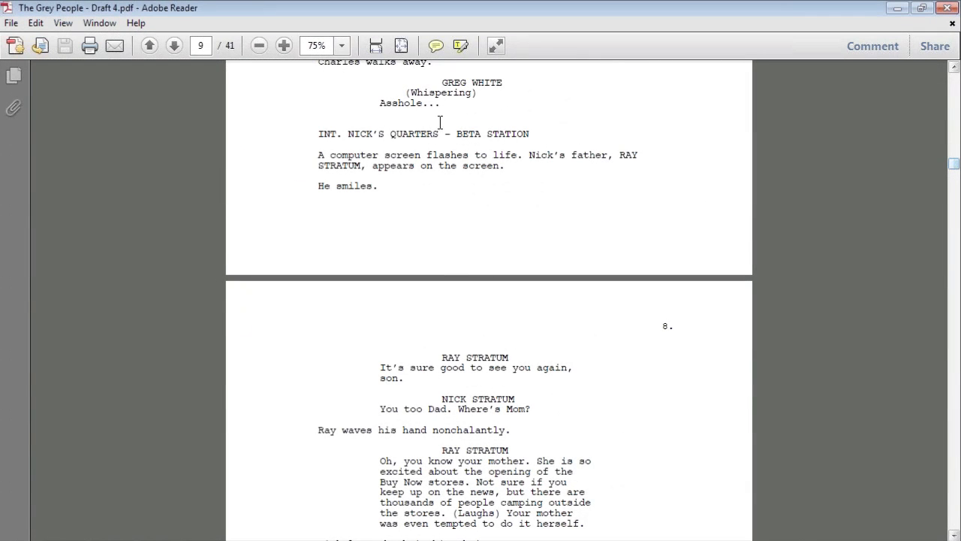
mouse_move(427, 179)
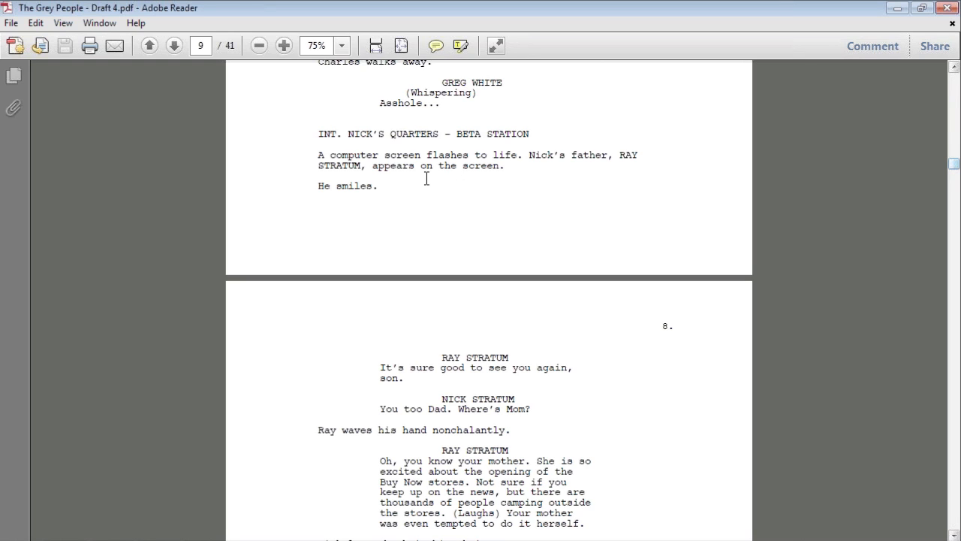
mouse_move(931, 510)
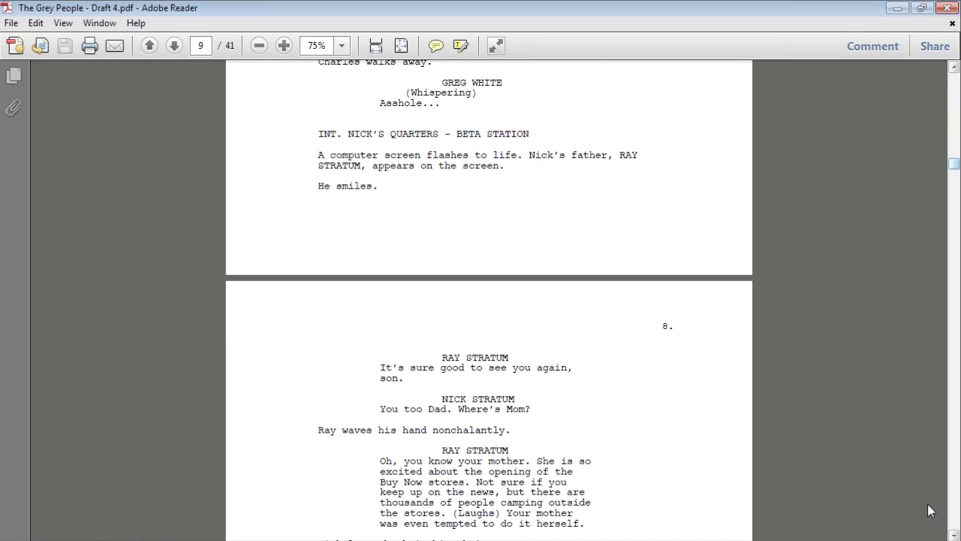
Scroll down page 8 of the script to the Nick–Ray video-call dialogue
scroll(down, 3)
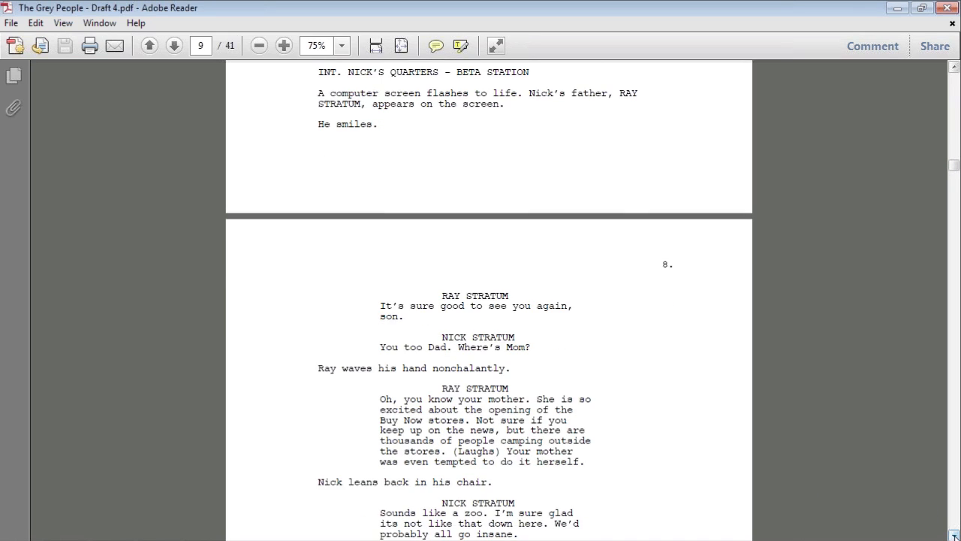
scroll(down, 3)
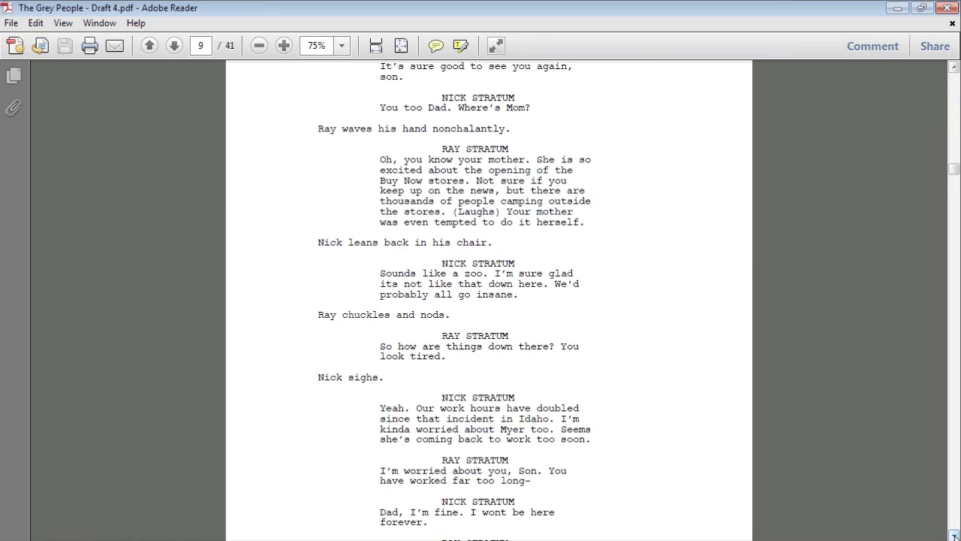
scroll(down, 3)
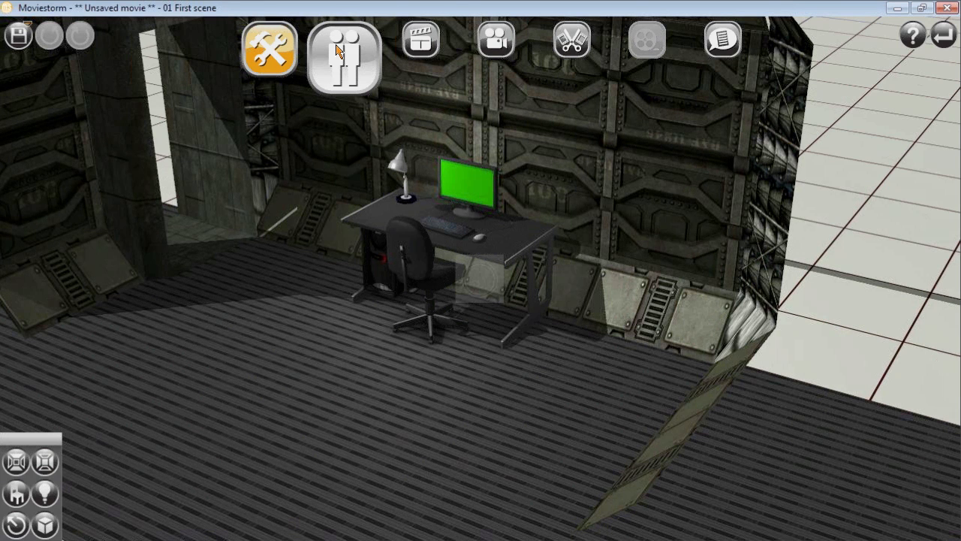
Begin customising the character and browse the Hair & Hats list past the face settings
click(342, 58)
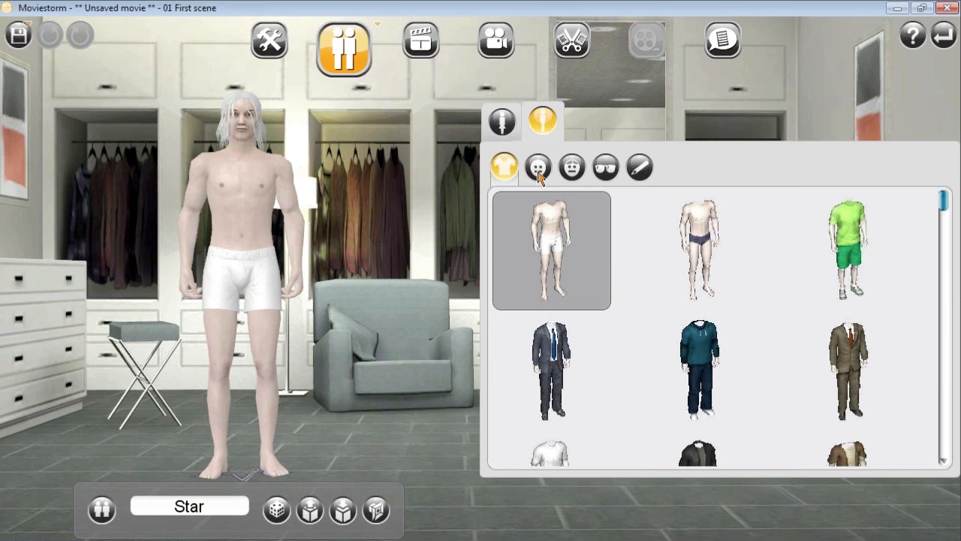
click(538, 167)
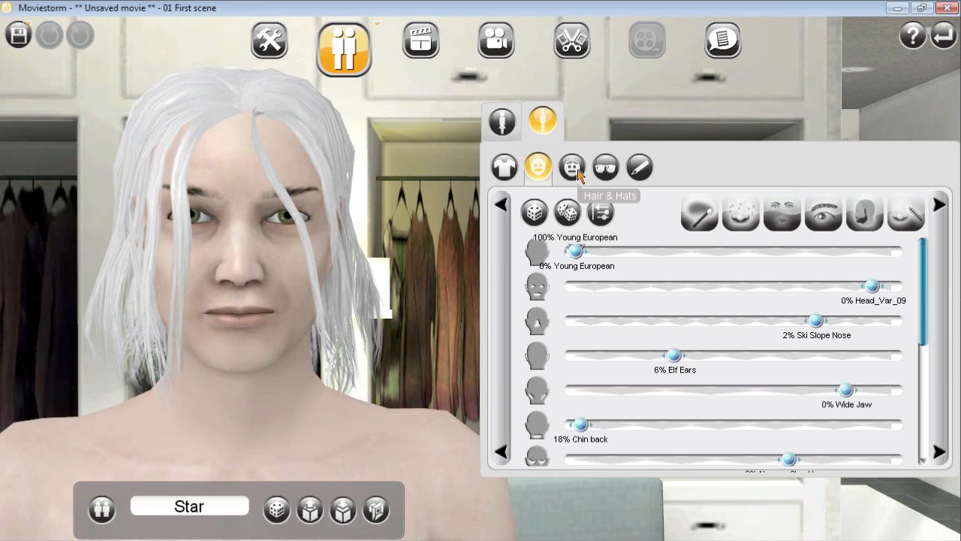
click(570, 168)
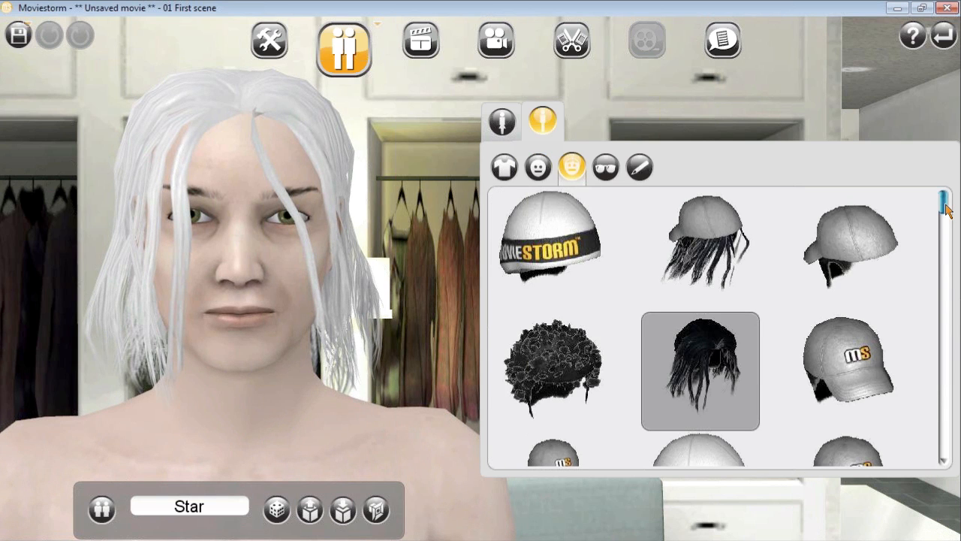
scroll(down, 3)
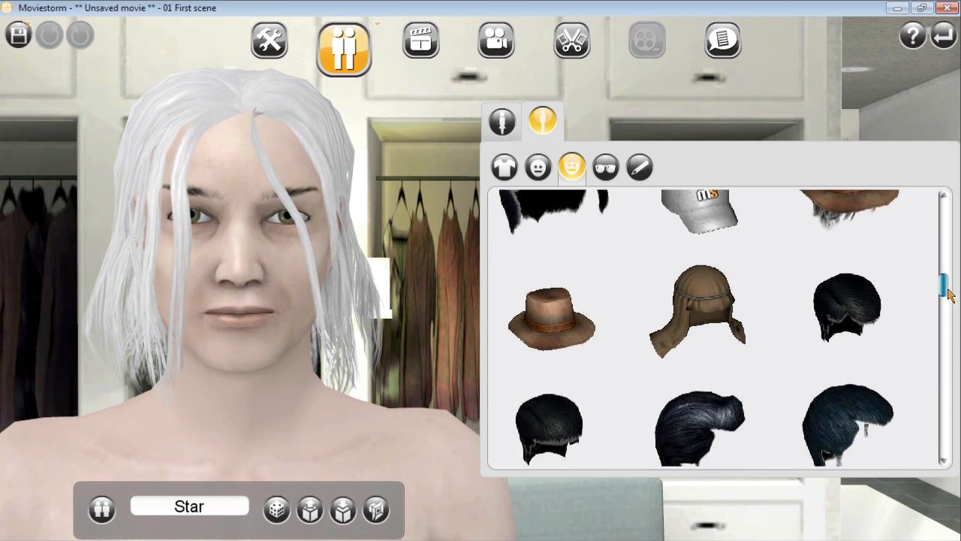
scroll(down, 3)
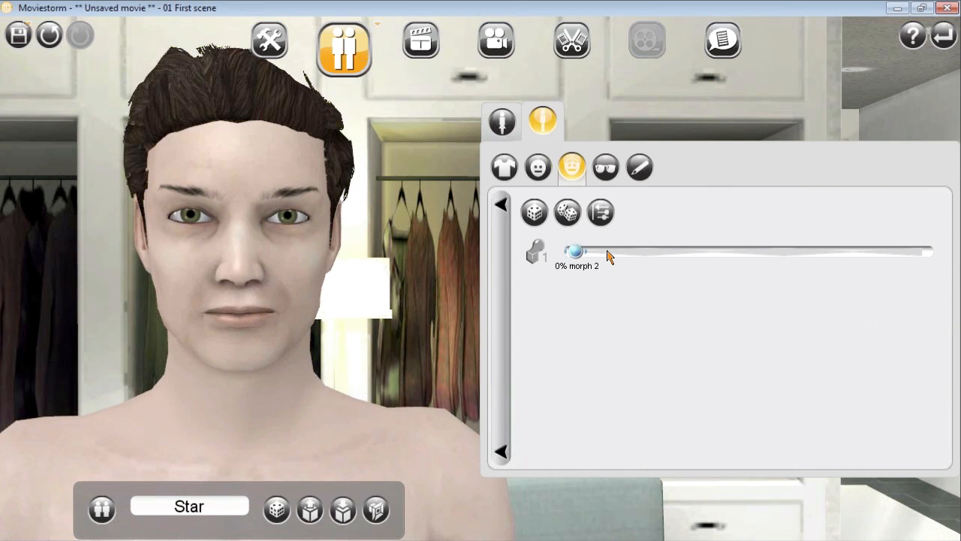
Morph the short hairstyle to 90% and recolour the male eyebrows dark brown
drag(577, 249, 790, 249)
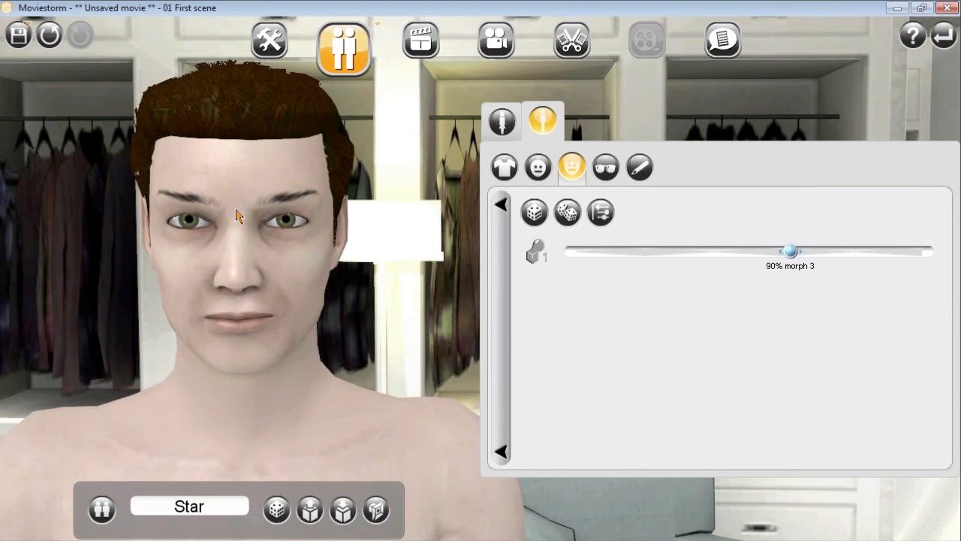
click(658, 210)
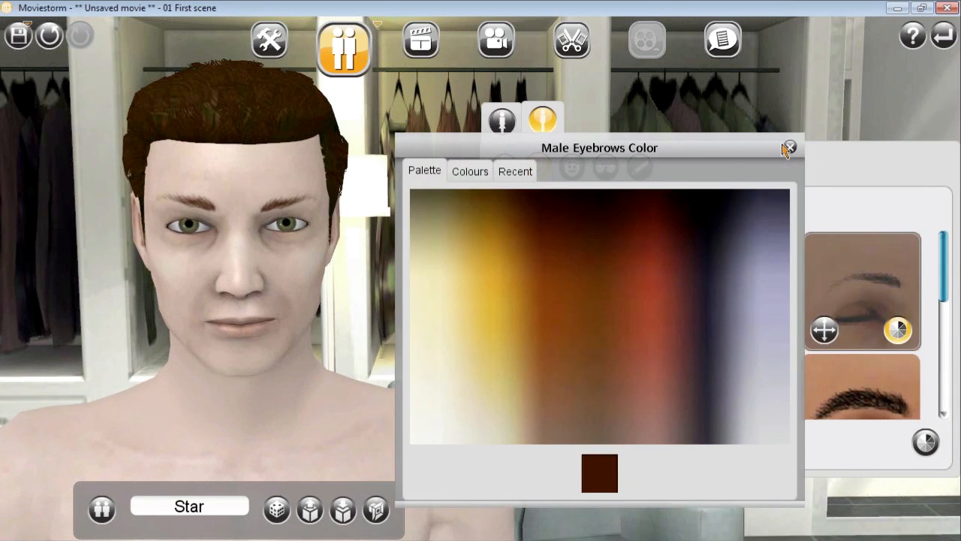
click(790, 148)
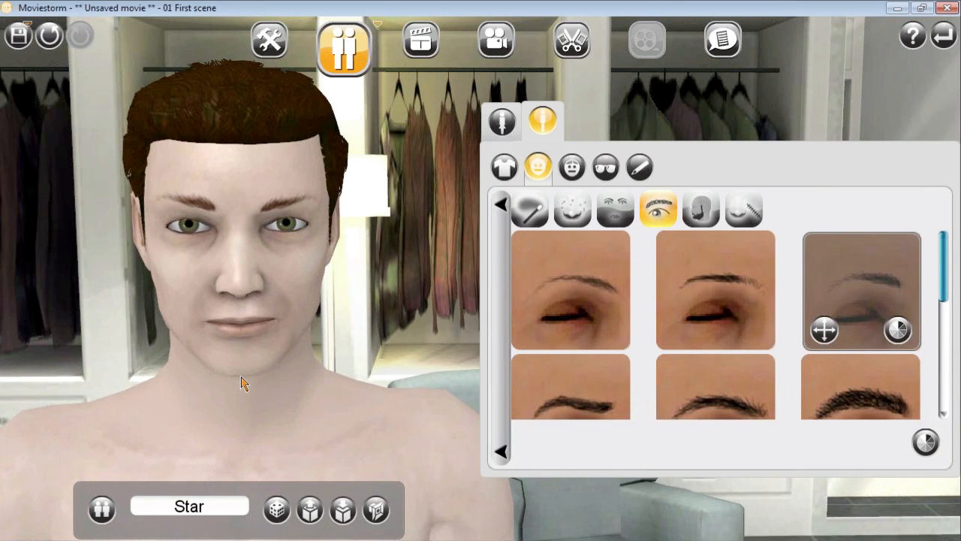
click(504, 168)
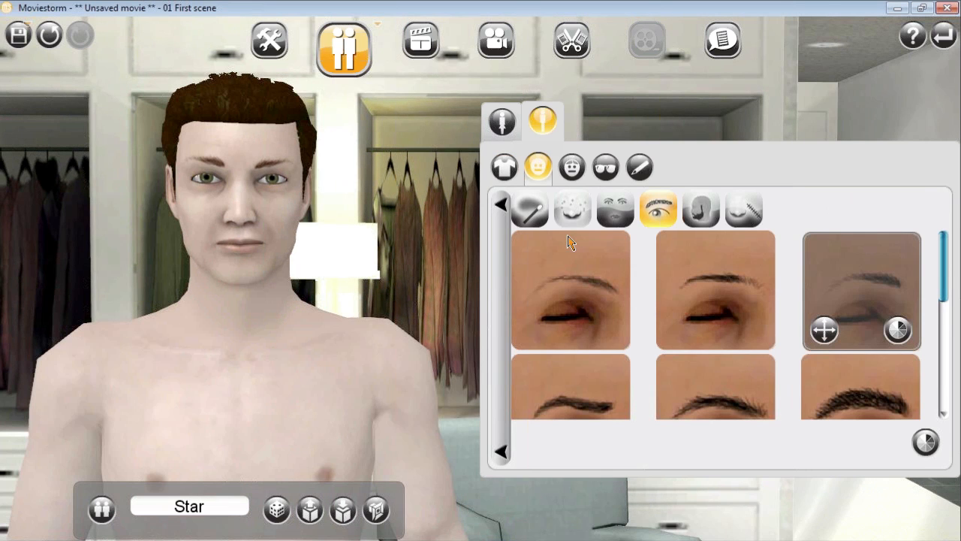
Apply a tanned skin tone to Star and browse the skin detail textures
click(529, 208)
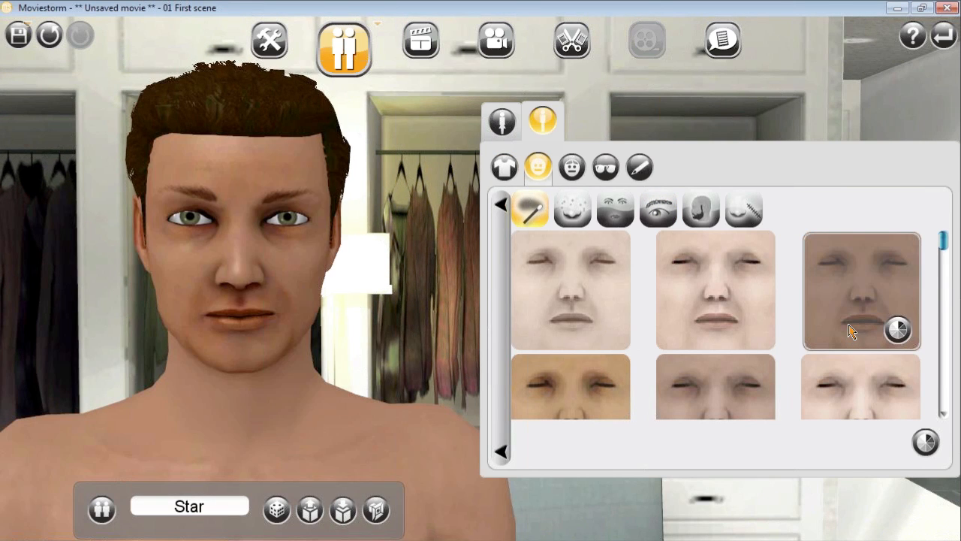
click(862, 291)
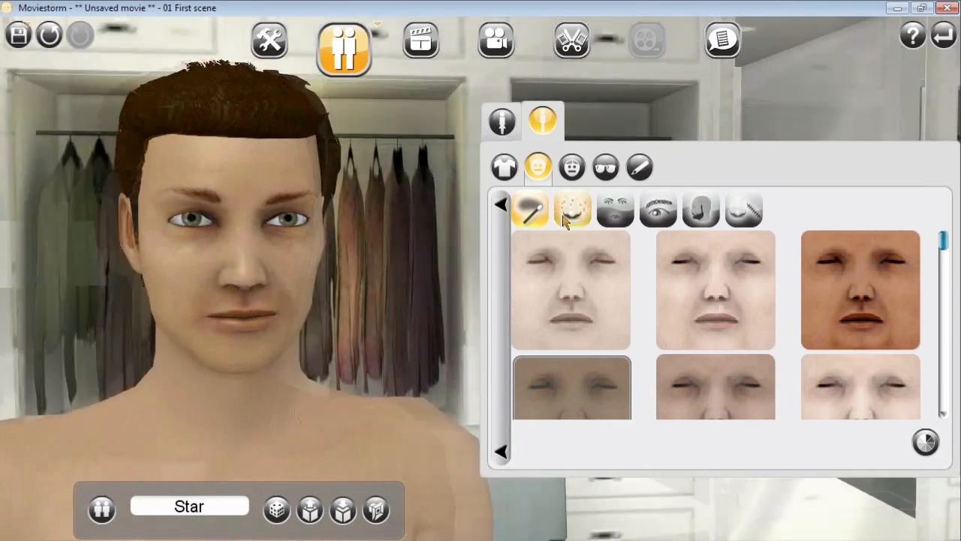
click(572, 209)
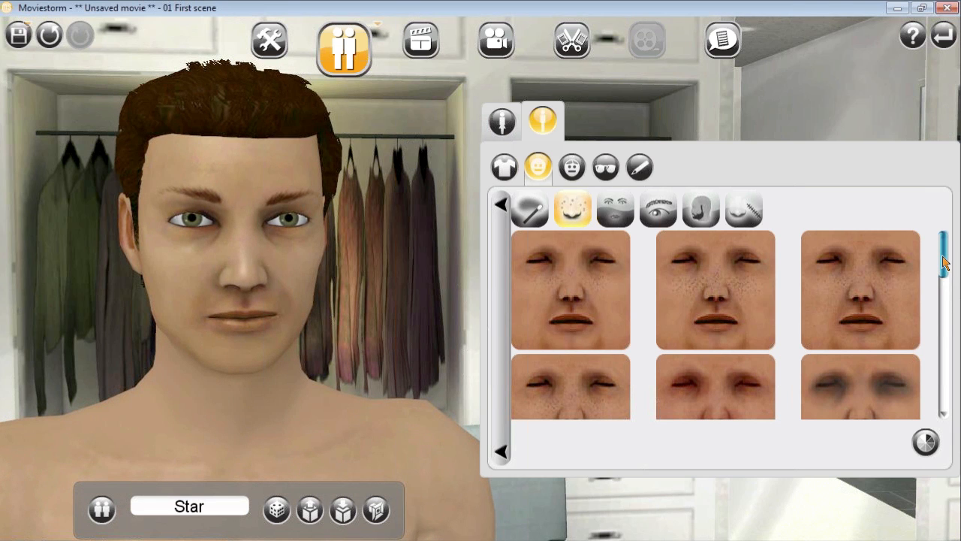
scroll(down, 3)
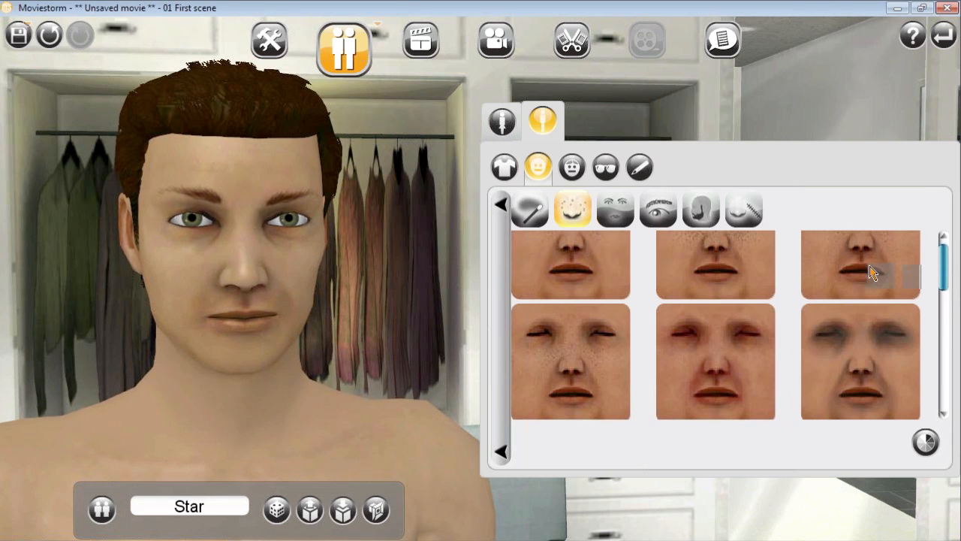